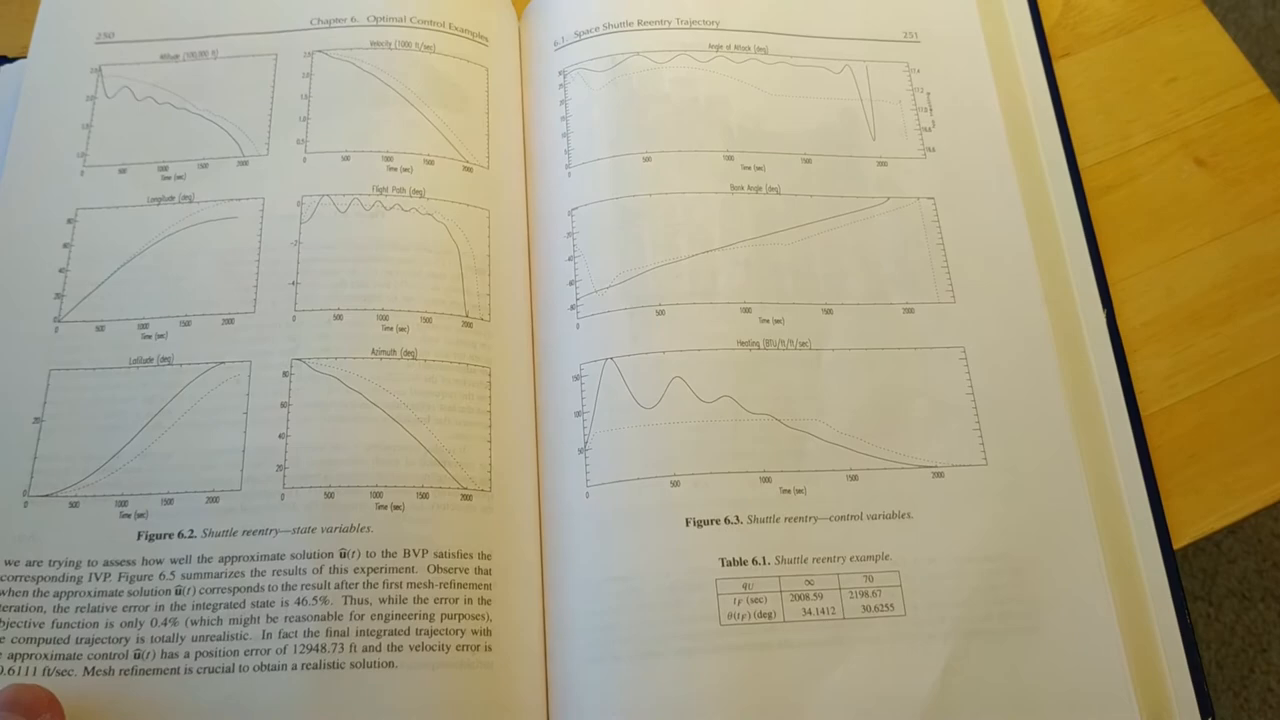
pyautogui.moveTo(900, 400); pyautogui.dragTo(300, 400)
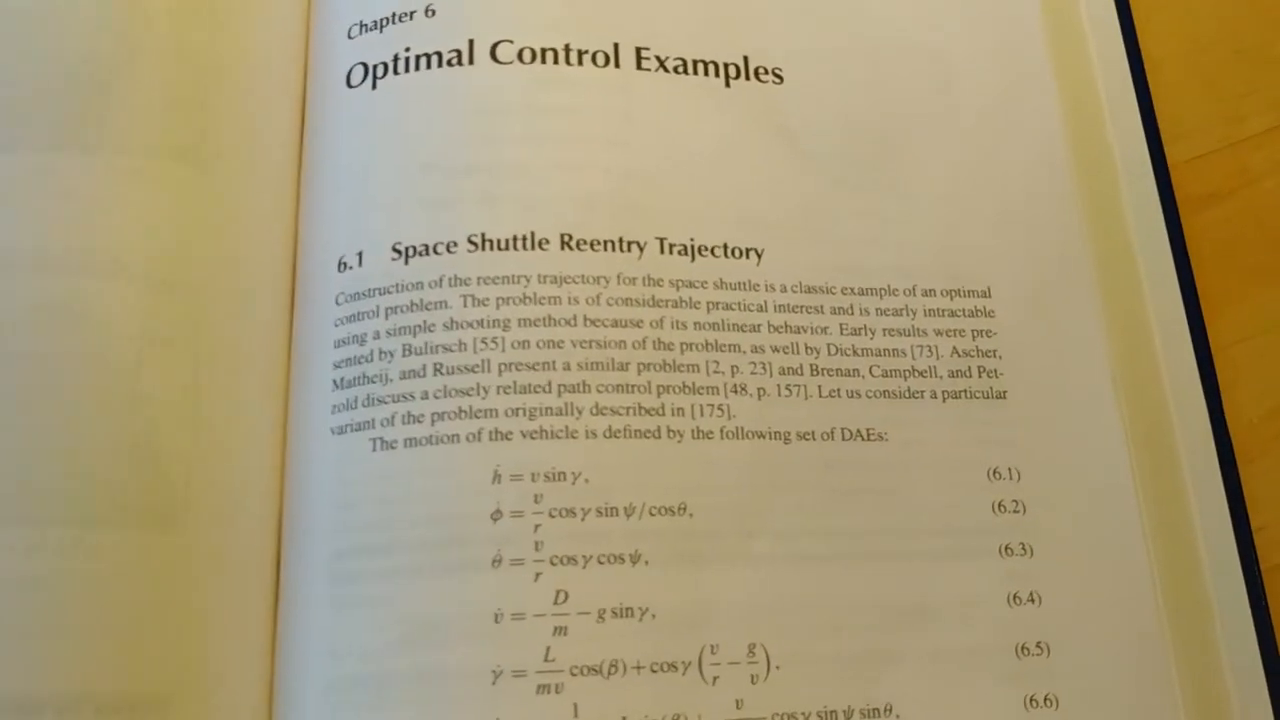
pyautogui.scroll(-3)
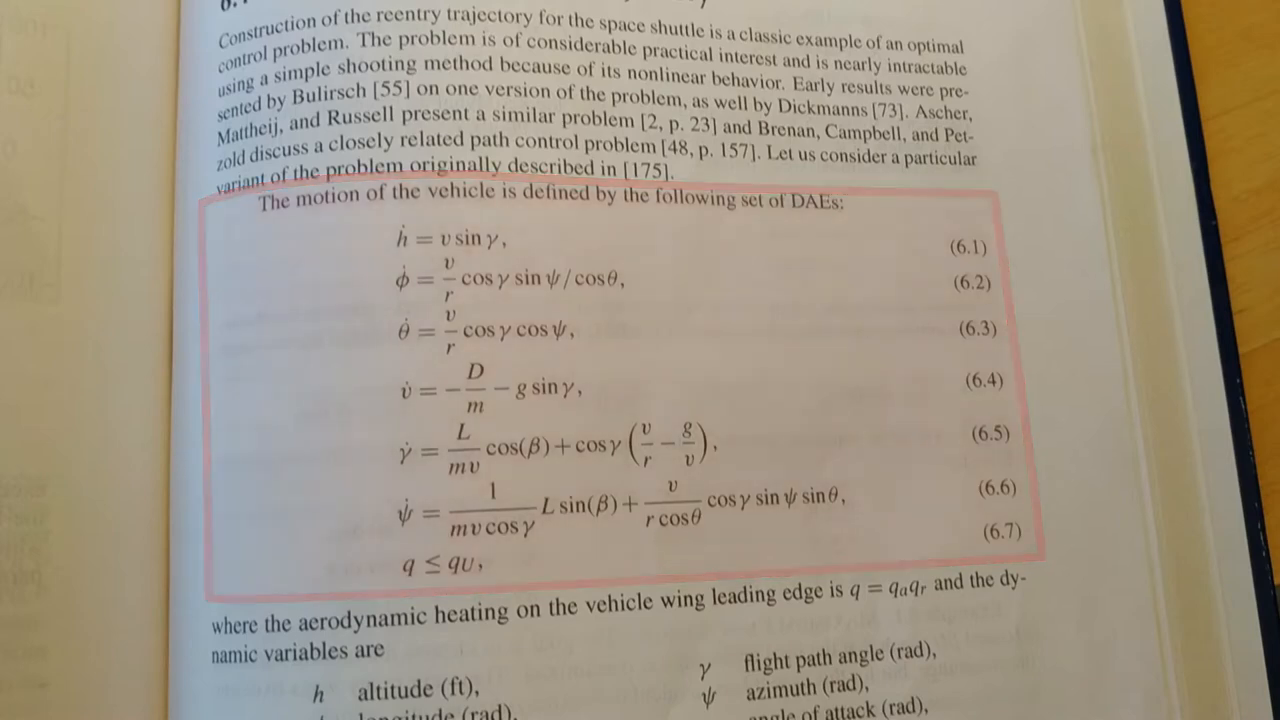
pyautogui.scroll(3)
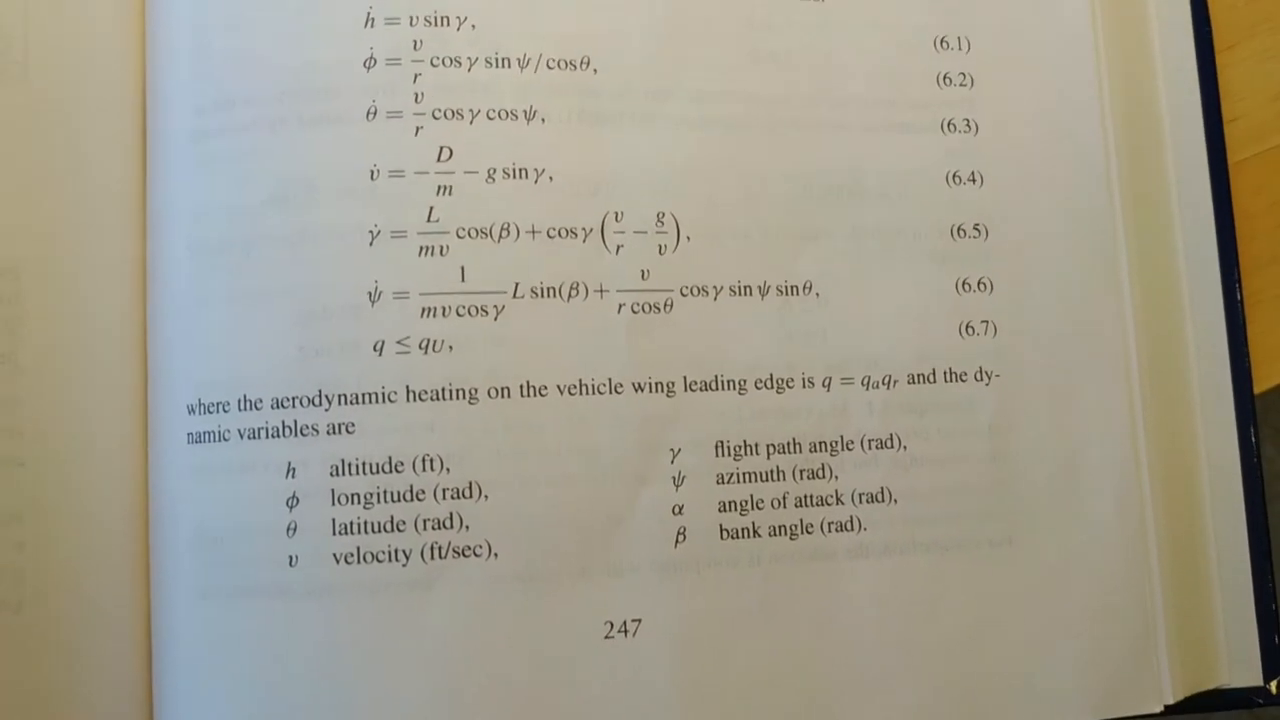